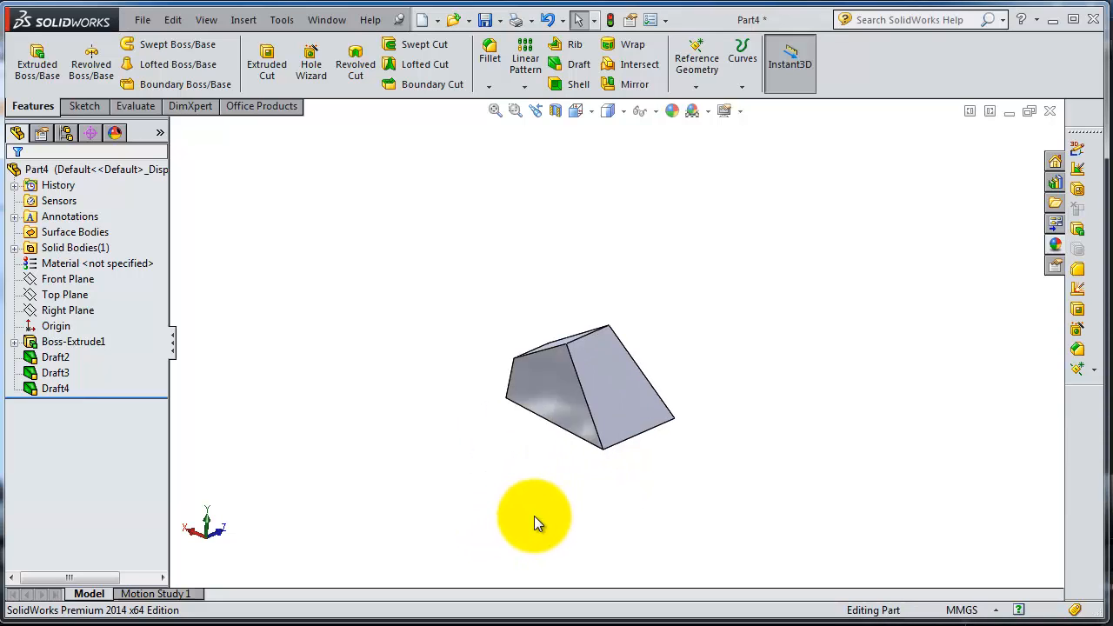
Step: Orient the box large face forward, then start a 4.00 mm Shell removing that face
{"action": "left_click_drag", "start_coordinate": [535, 522], "coordinate": [519, 311]}
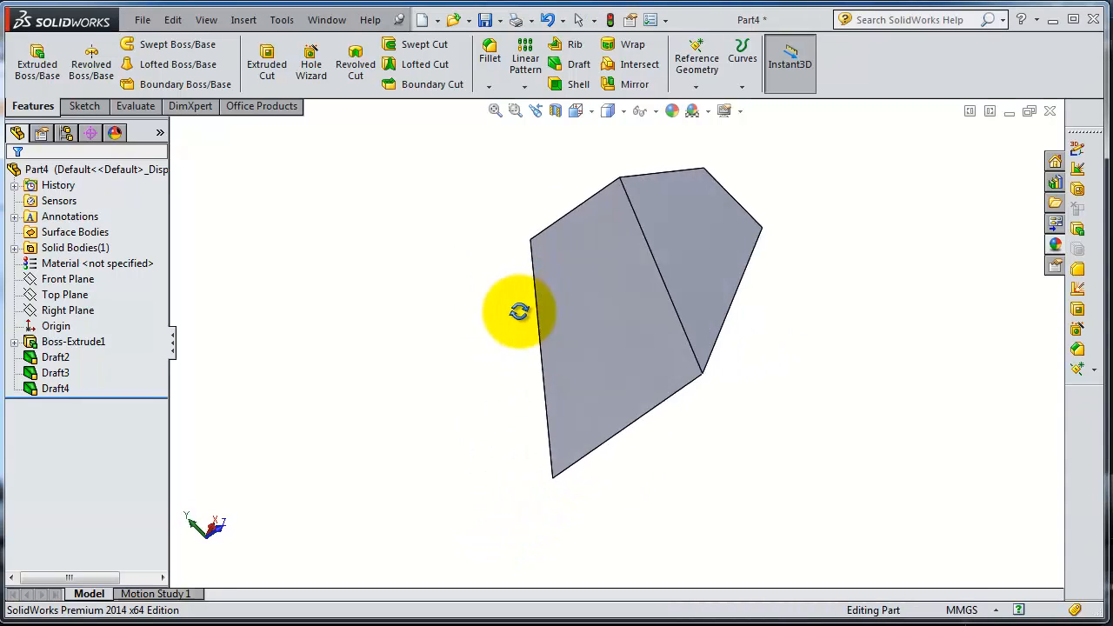
{"action": "left_click_drag", "start_coordinate": [519, 311], "coordinate": [549, 398]}
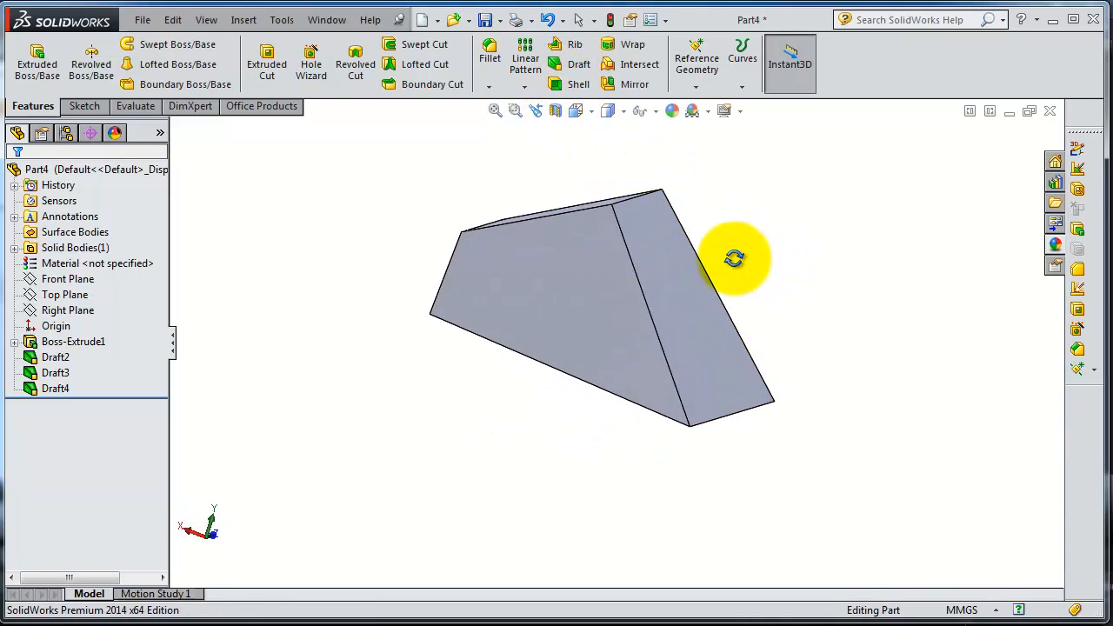
{"action": "left_click_drag", "start_coordinate": [733, 259], "coordinate": [565, 322]}
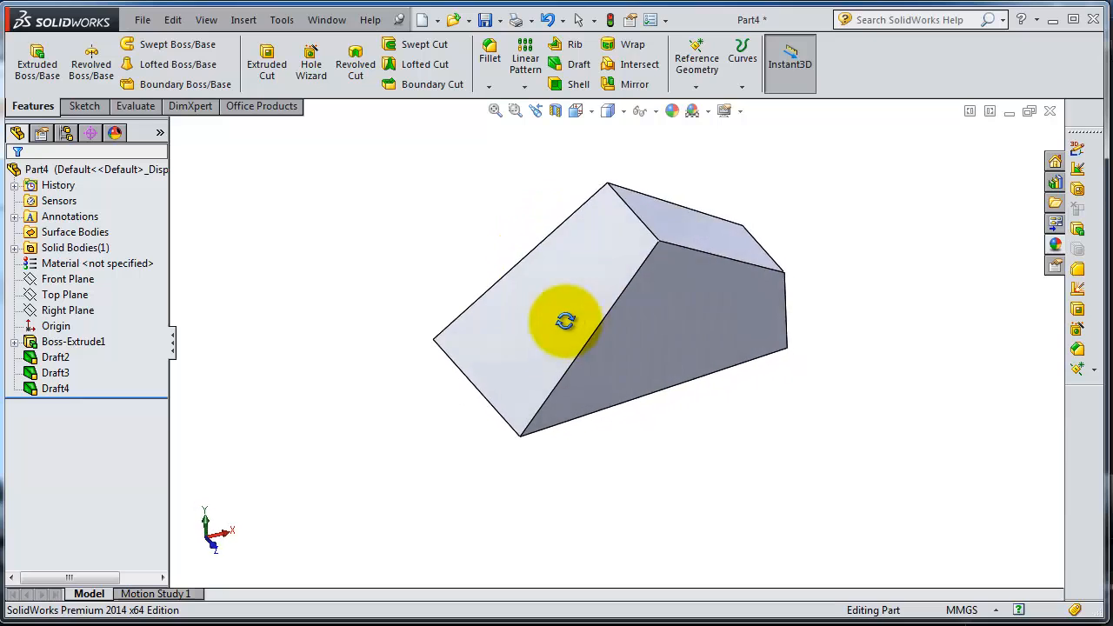
{"action": "left_click_drag", "start_coordinate": [565, 322], "coordinate": [809, 457]}
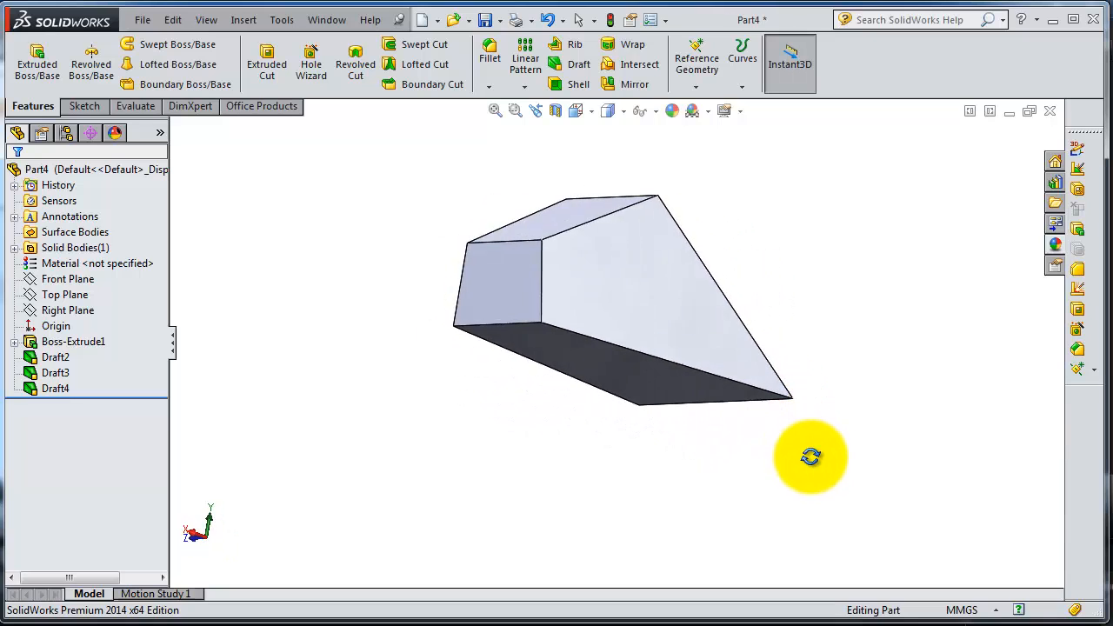
{"action": "left_click_drag", "start_coordinate": [809, 456], "coordinate": [797, 335]}
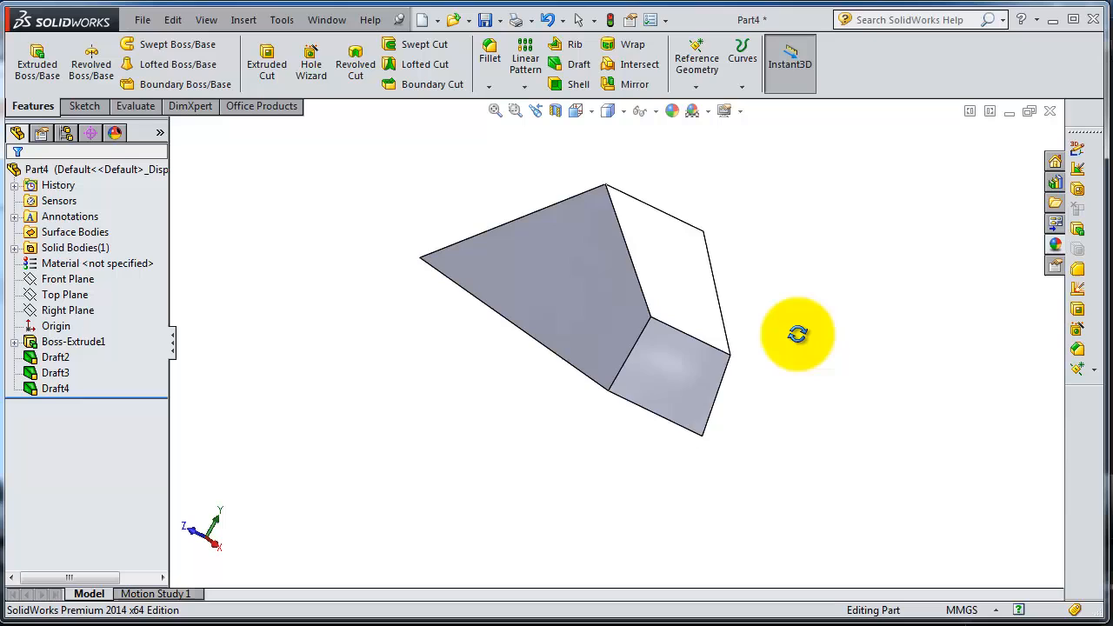
{"action": "left_click_drag", "start_coordinate": [797, 335], "coordinate": [820, 202]}
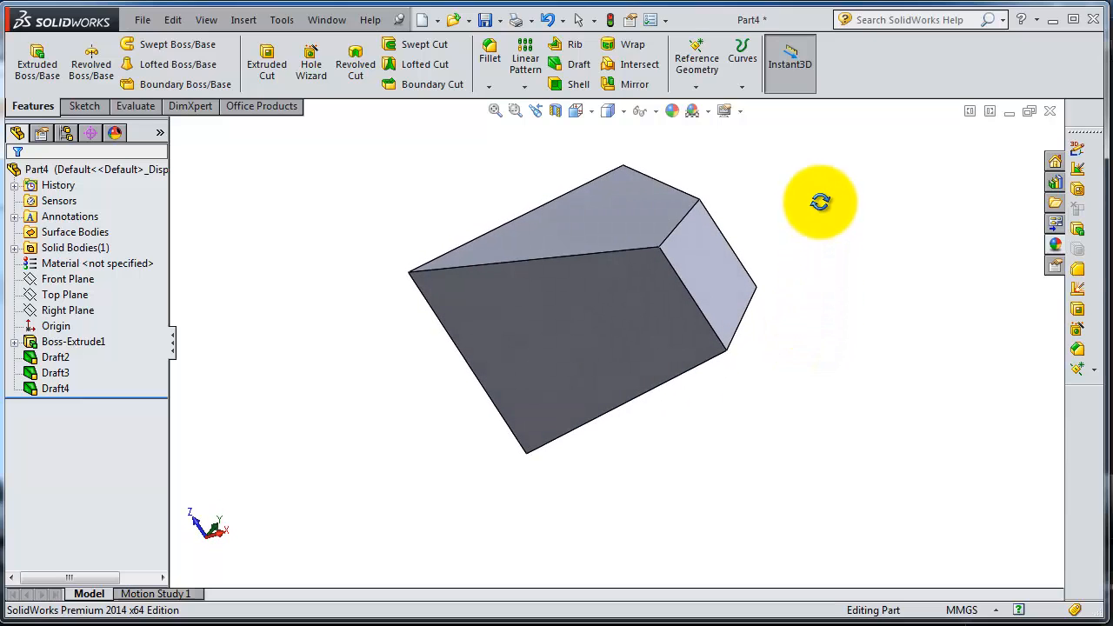
{"action": "left_click_drag", "start_coordinate": [821, 203], "coordinate": [626, 226]}
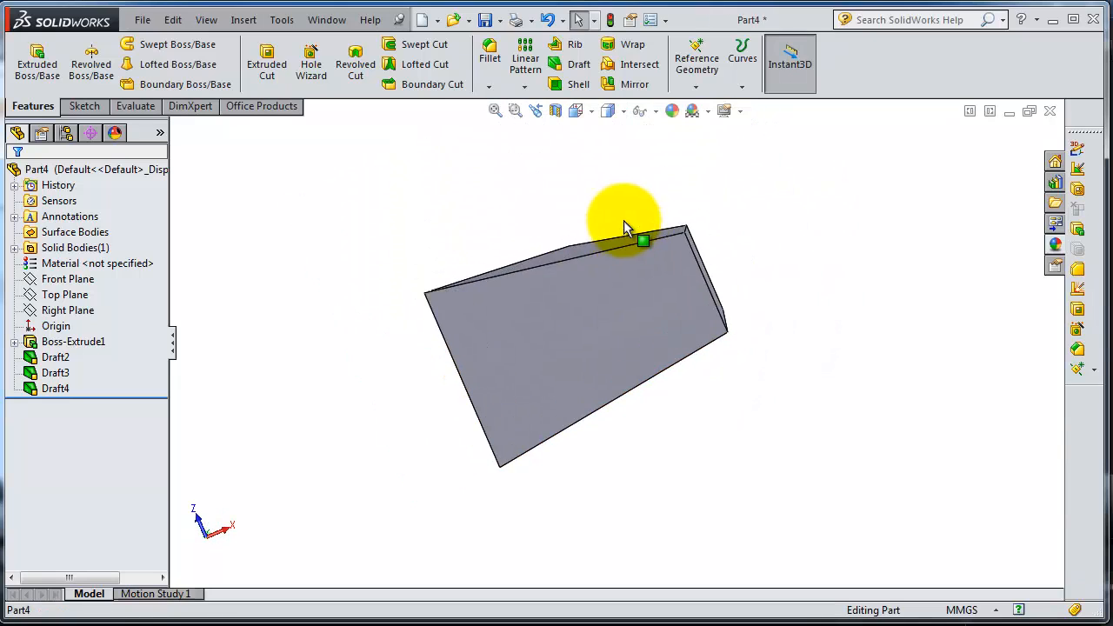
{"action": "left_click_drag", "start_coordinate": [626, 226], "coordinate": [635, 487]}
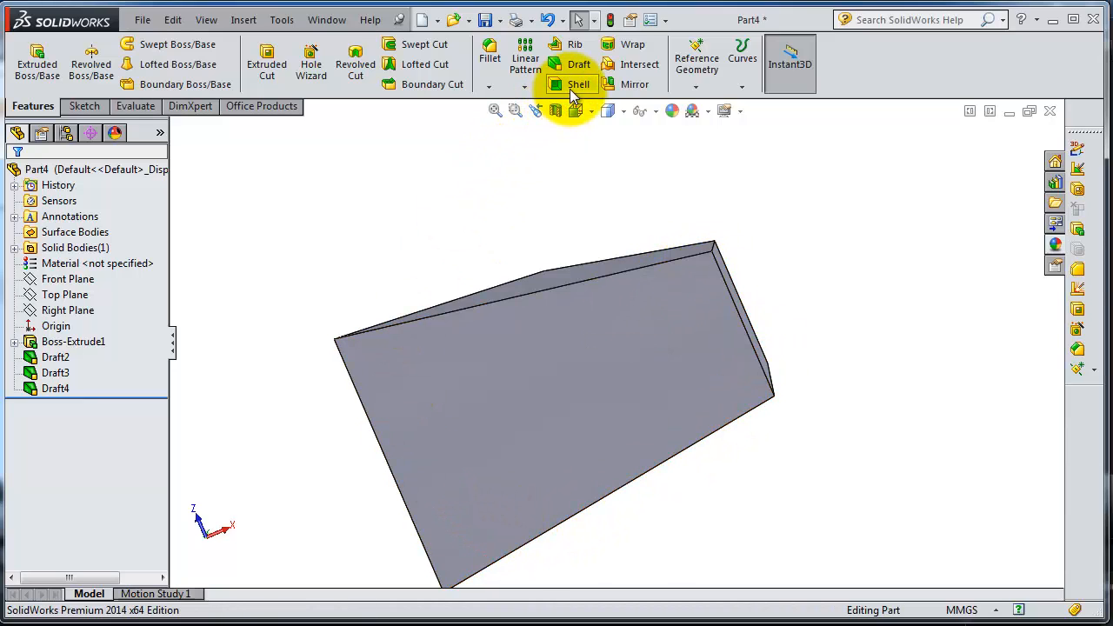
{"action": "left_click", "coordinate": [579, 84]}
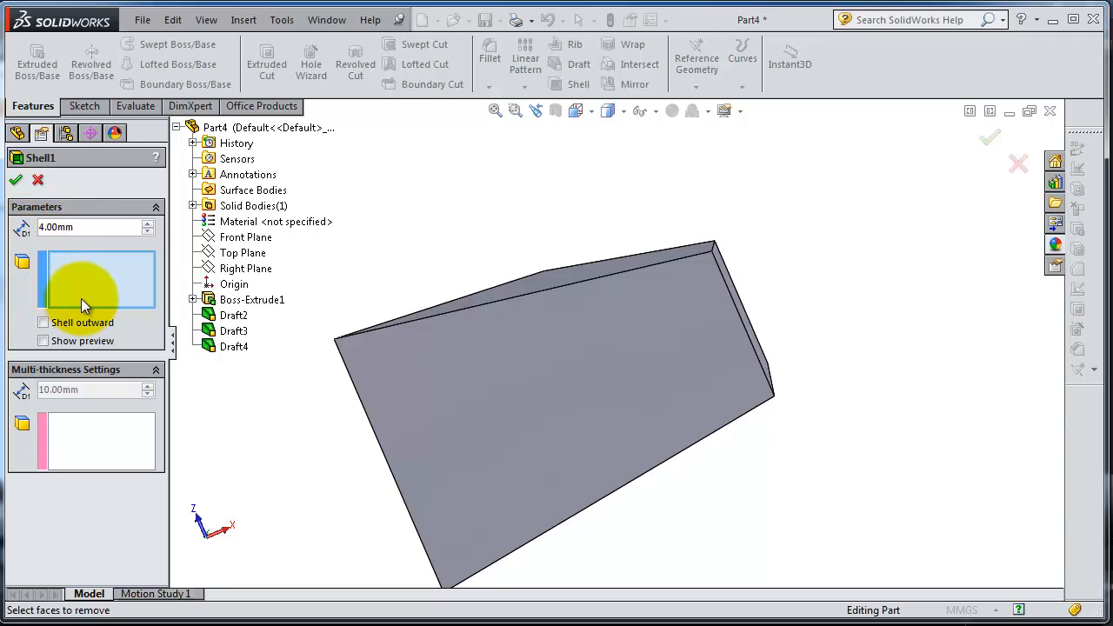
{"action": "left_click", "coordinate": [569, 396]}
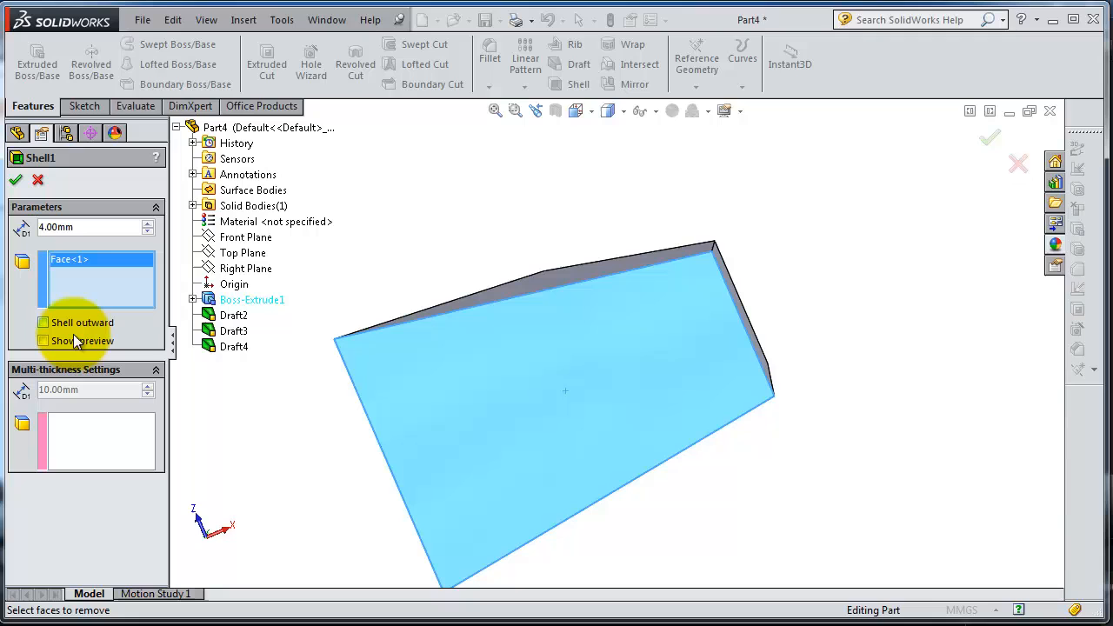
Step: Preview the 4 mm shell, inspect it, and switch the walls to grow outward
{"action": "left_click", "coordinate": [43, 340]}
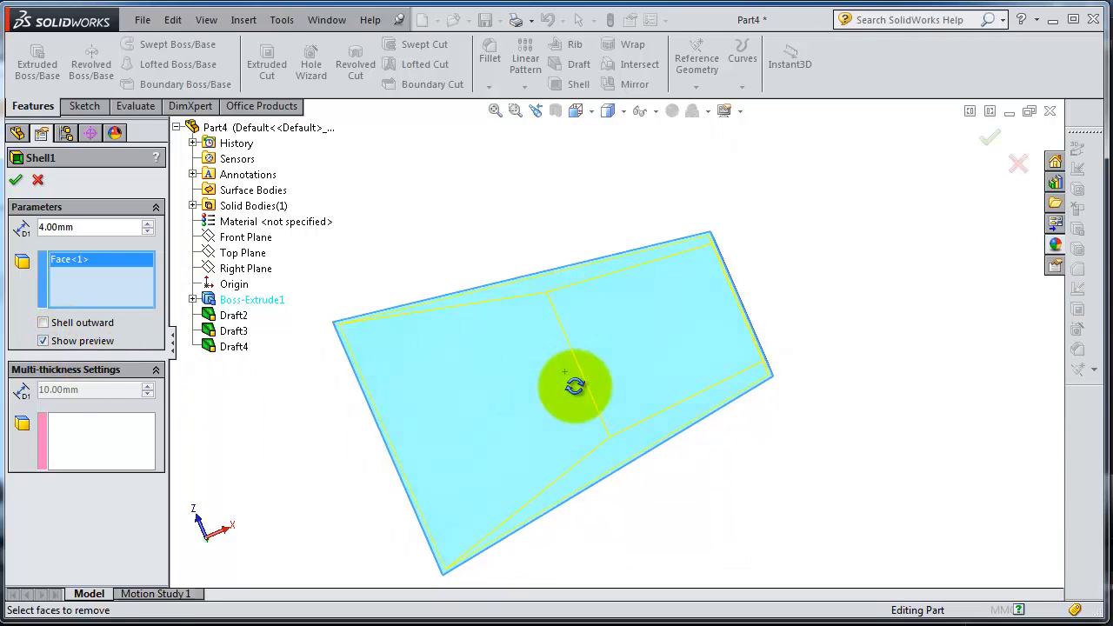
{"action": "left_click_drag", "start_coordinate": [576, 387], "coordinate": [557, 313]}
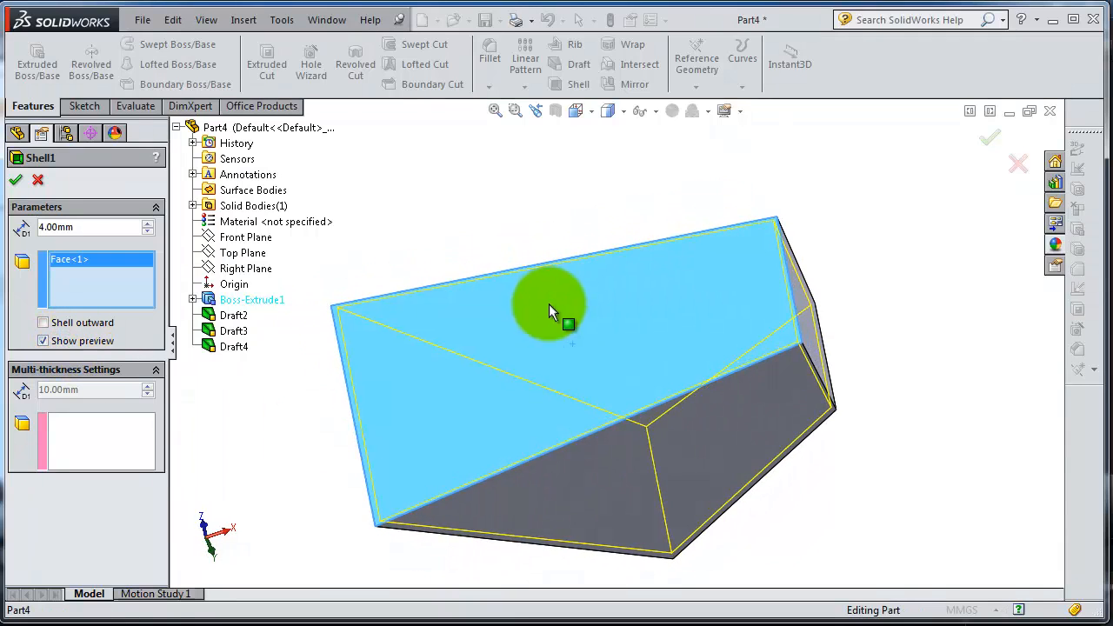
{"action": "left_click", "coordinate": [43, 322]}
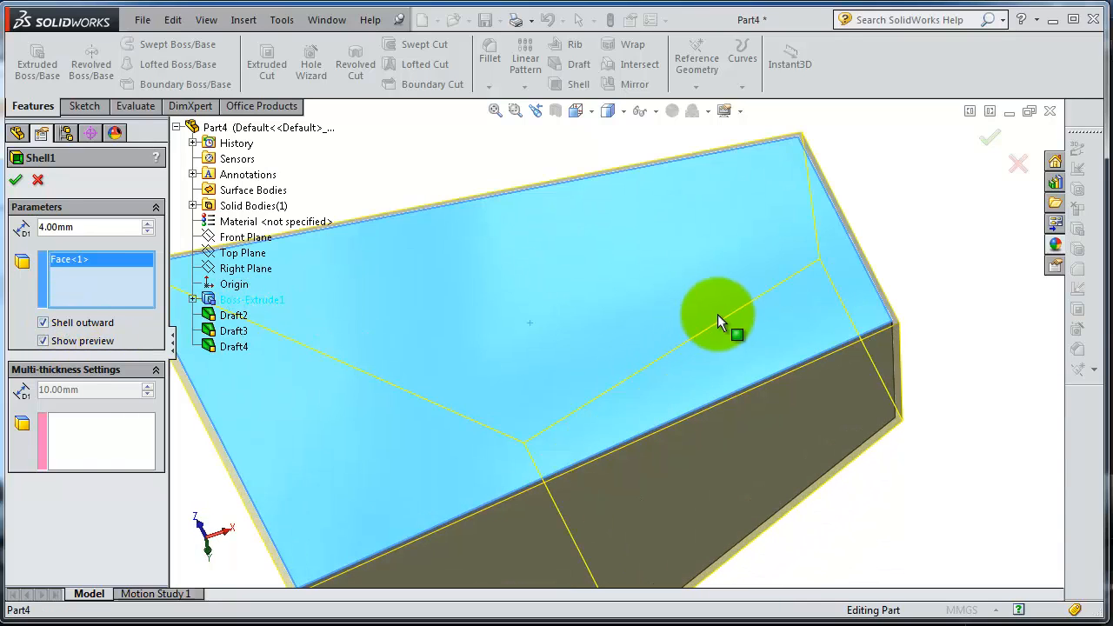
{"action": "mouse_move", "coordinate": [852, 205]}
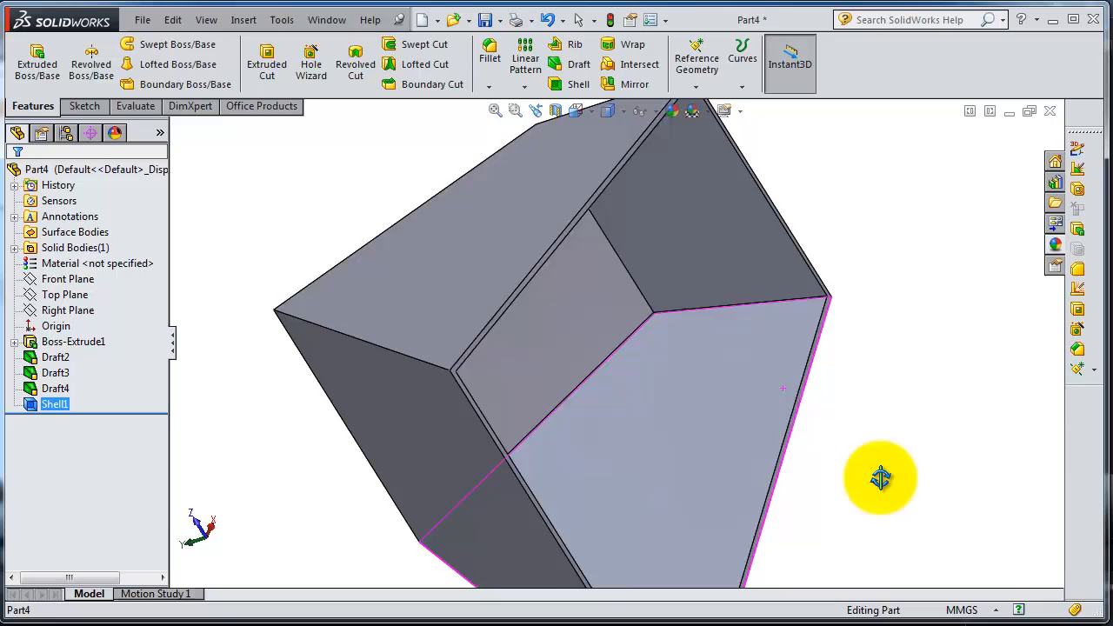
{"action": "left_click_drag", "start_coordinate": [881, 479], "coordinate": [778, 326]}
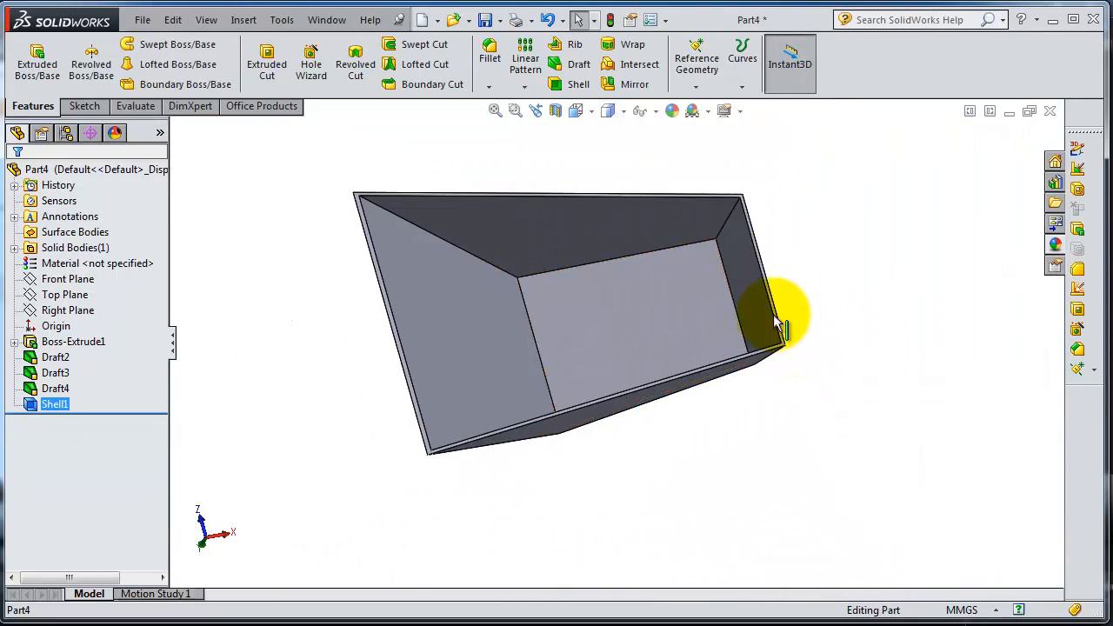
{"action": "left_click_drag", "start_coordinate": [778, 326], "coordinate": [635, 305]}
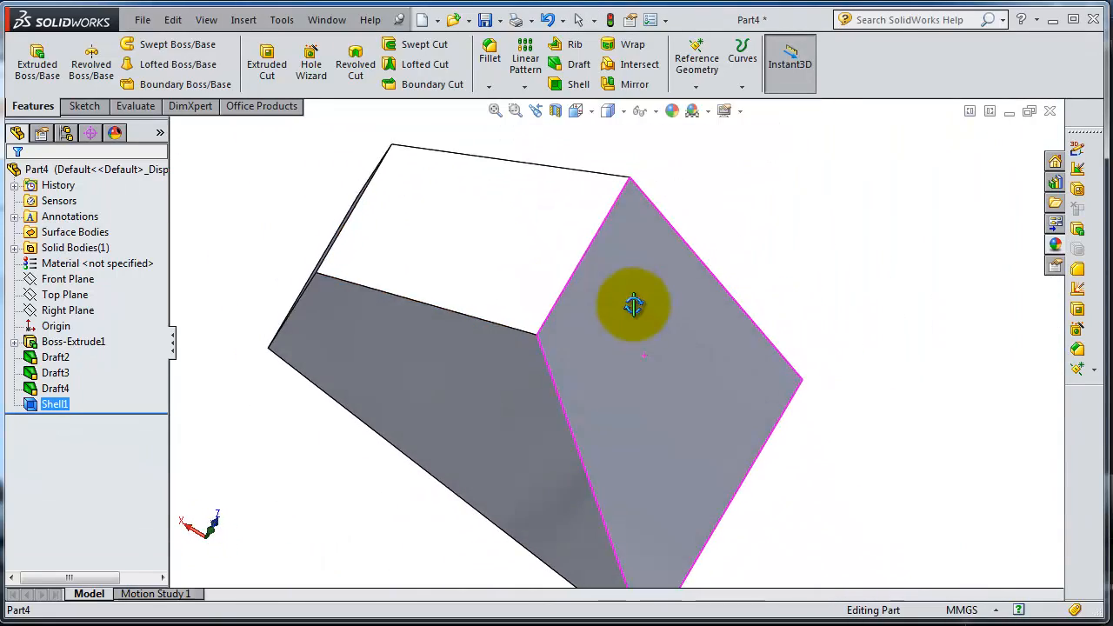
{"action": "left_click_drag", "start_coordinate": [635, 306], "coordinate": [772, 359]}
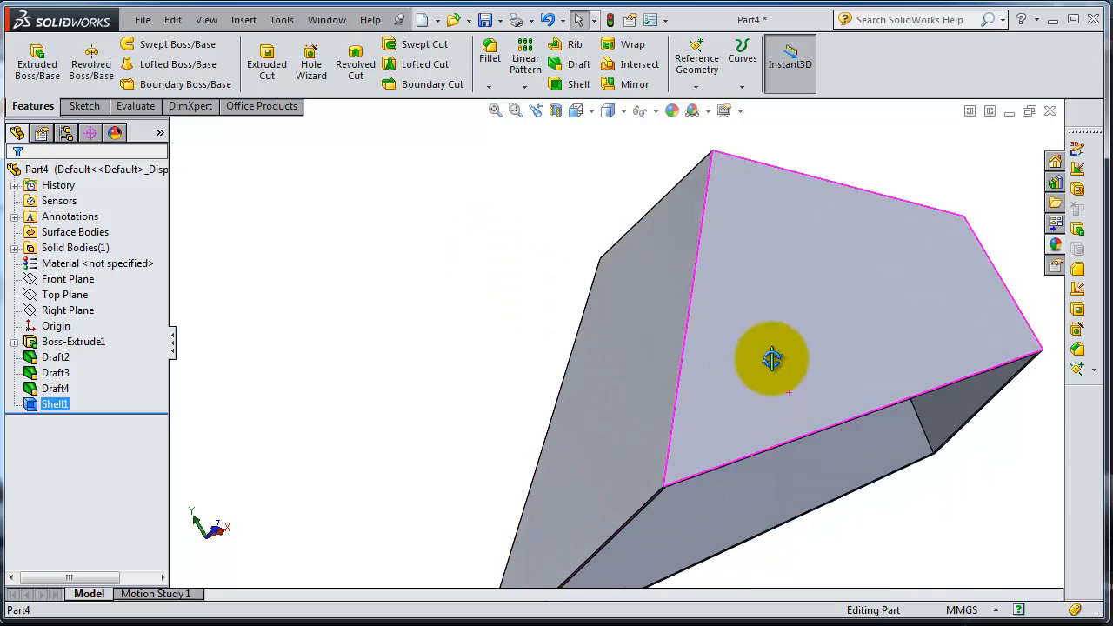
{"action": "left_click_drag", "start_coordinate": [774, 360], "coordinate": [920, 359]}
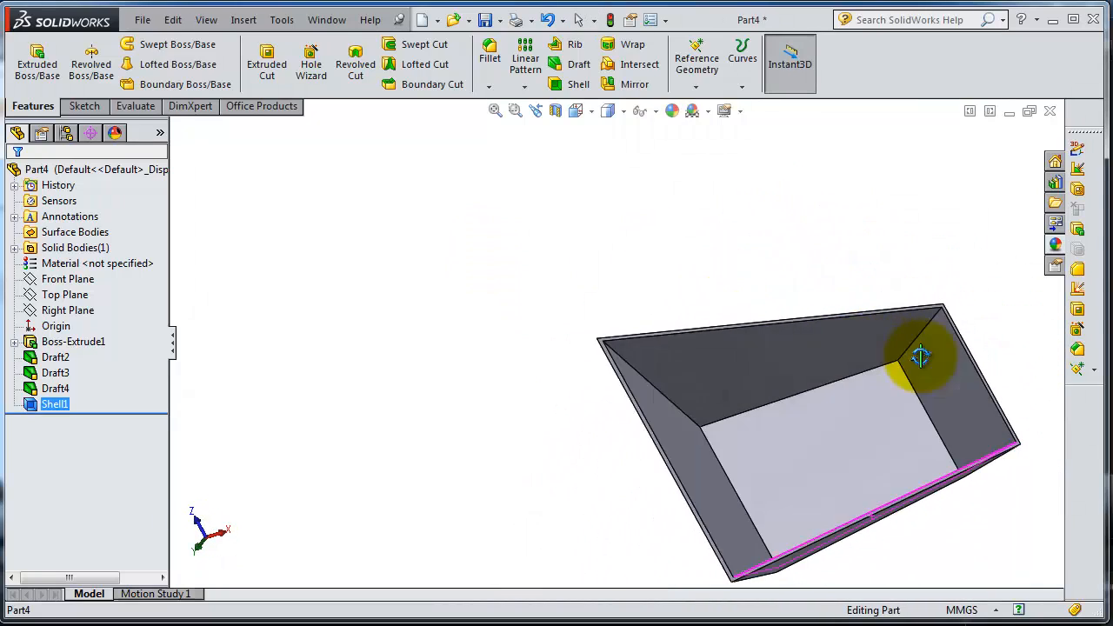
{"action": "left_click_drag", "start_coordinate": [920, 357], "coordinate": [875, 517]}
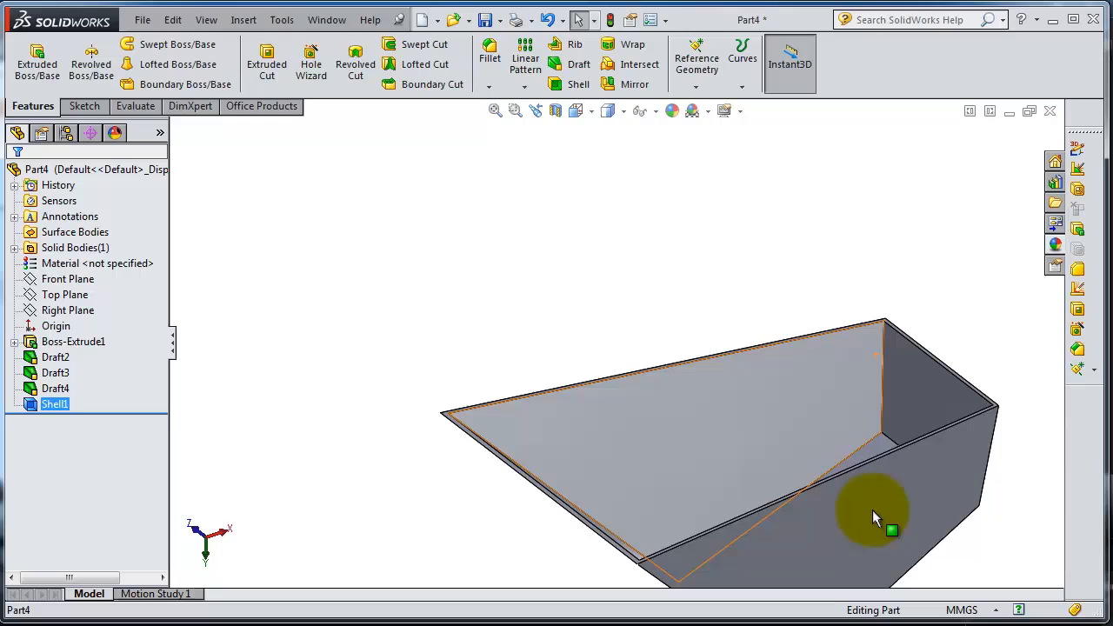
{"action": "left_click_drag", "start_coordinate": [874, 513], "coordinate": [917, 487]}
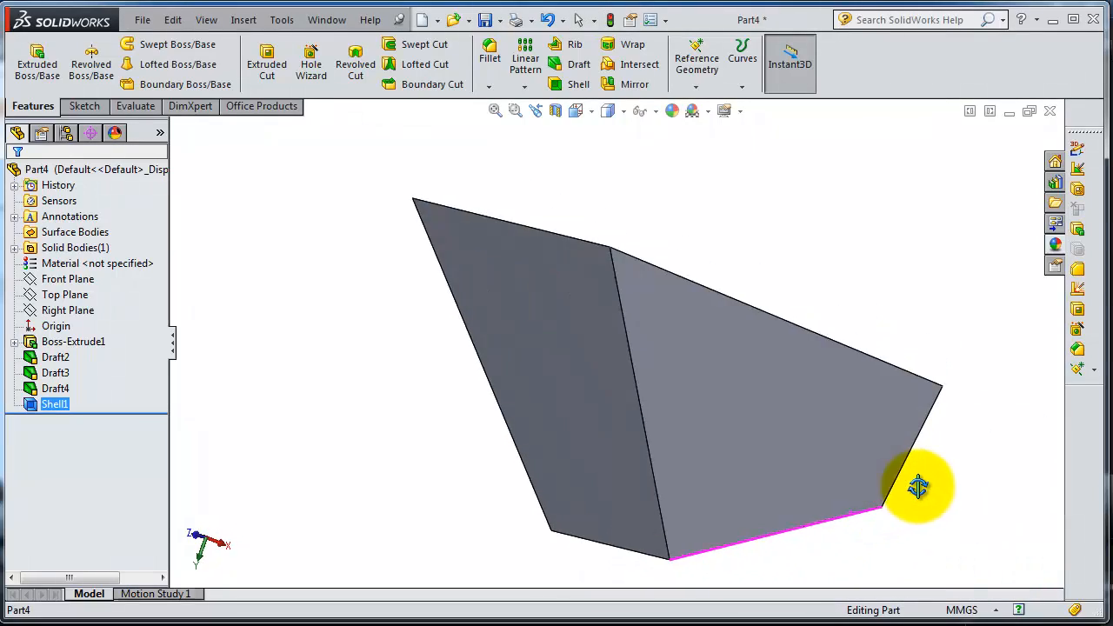
{"action": "left_click_drag", "start_coordinate": [918, 487], "coordinate": [835, 537]}
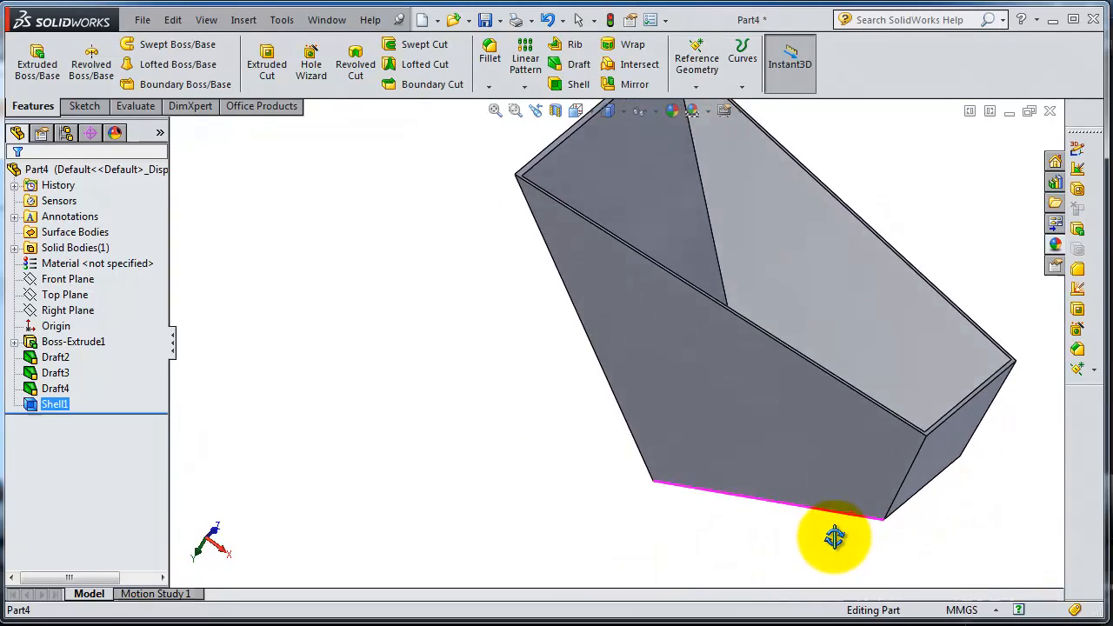
{"action": "left_click_drag", "start_coordinate": [835, 540], "coordinate": [905, 470]}
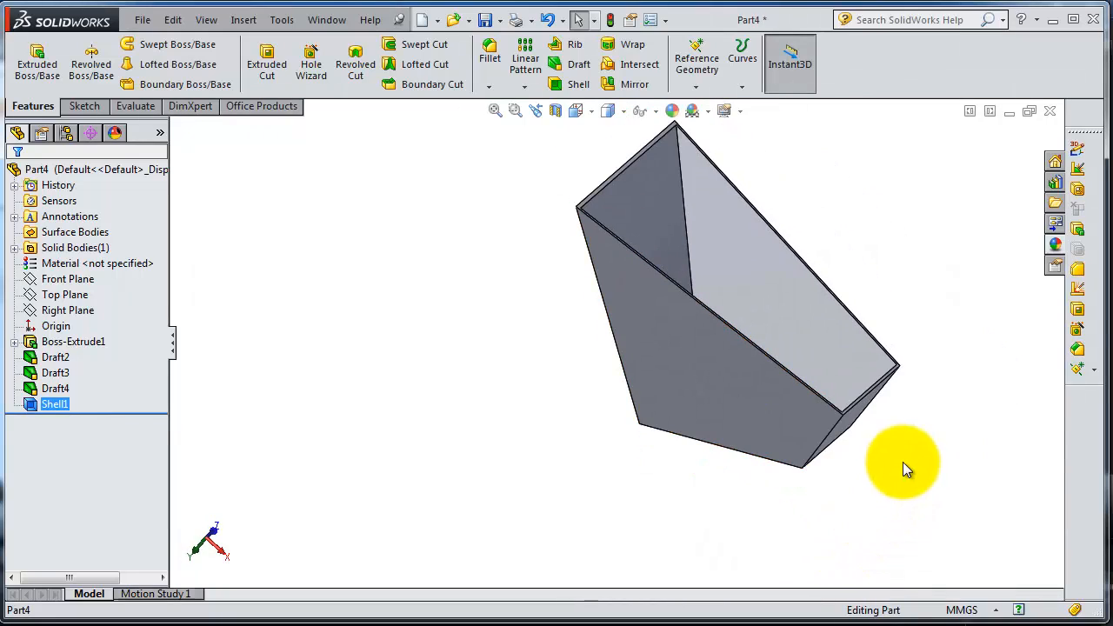